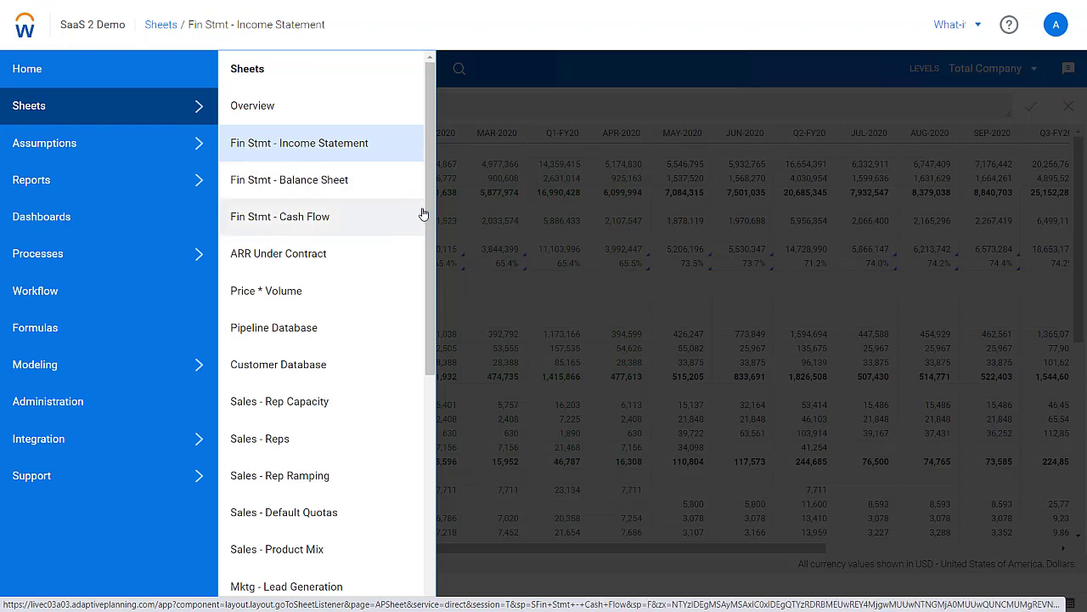
Scroll through the model's sheet list before returning to Fin Strmt - Income Statement.
scroll(down, 3)
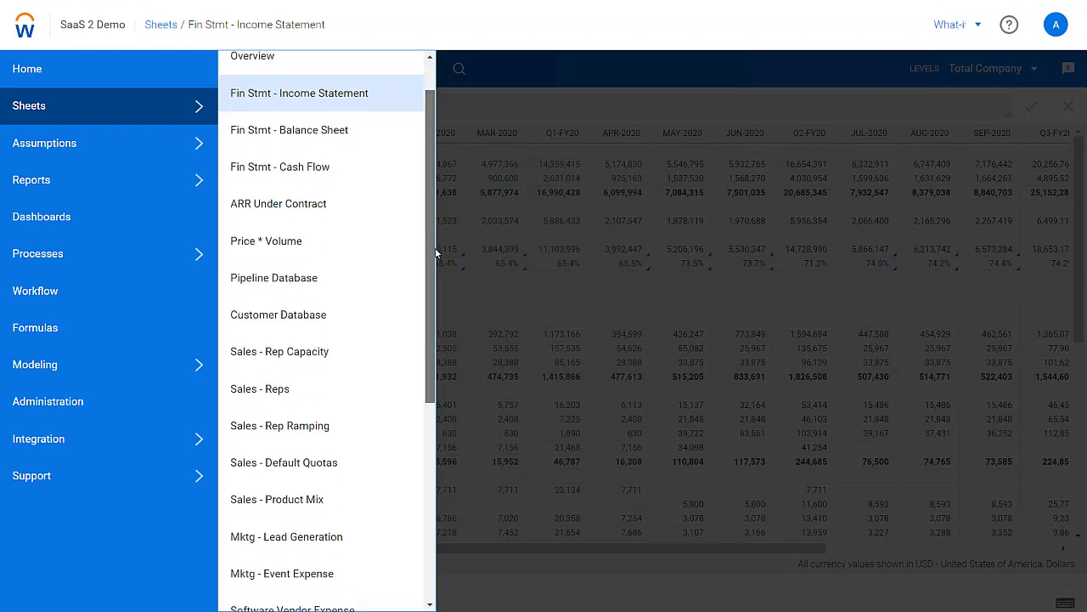
scroll(down, 3)
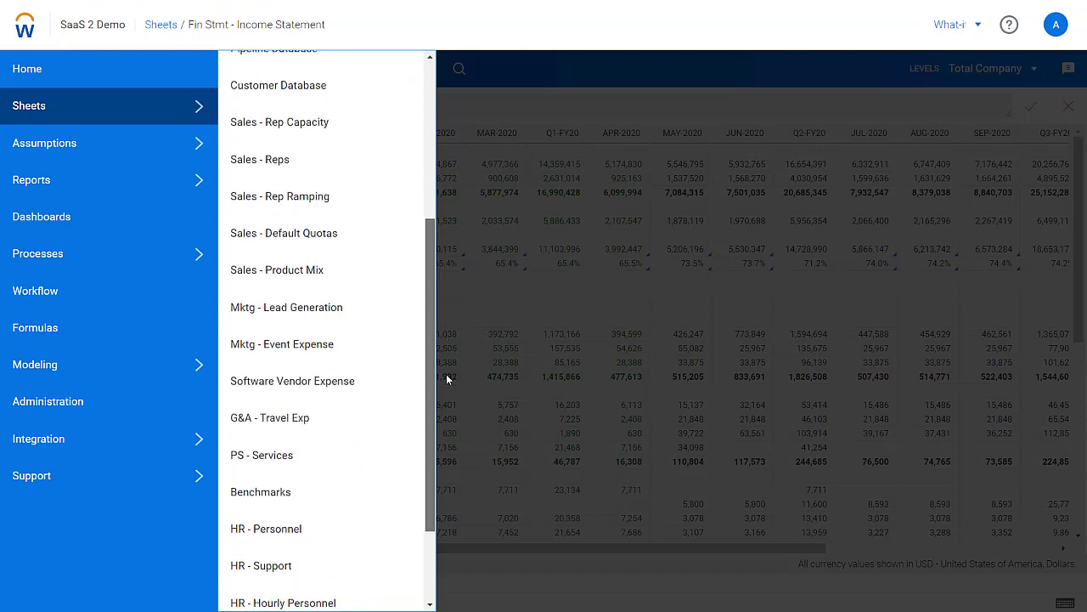
scroll(down, 3)
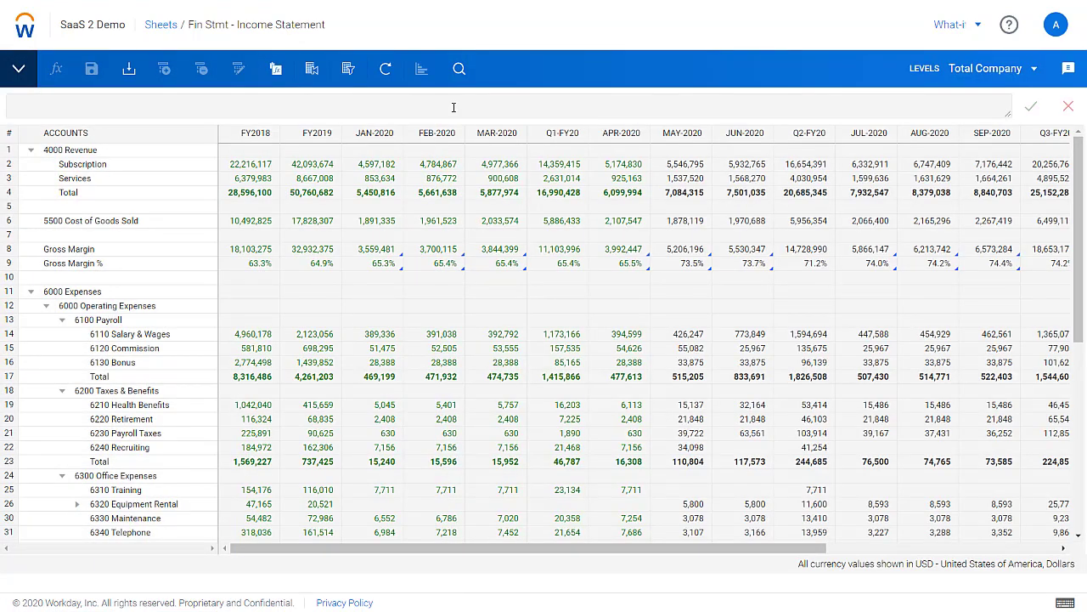
mouse_move(160, 252)
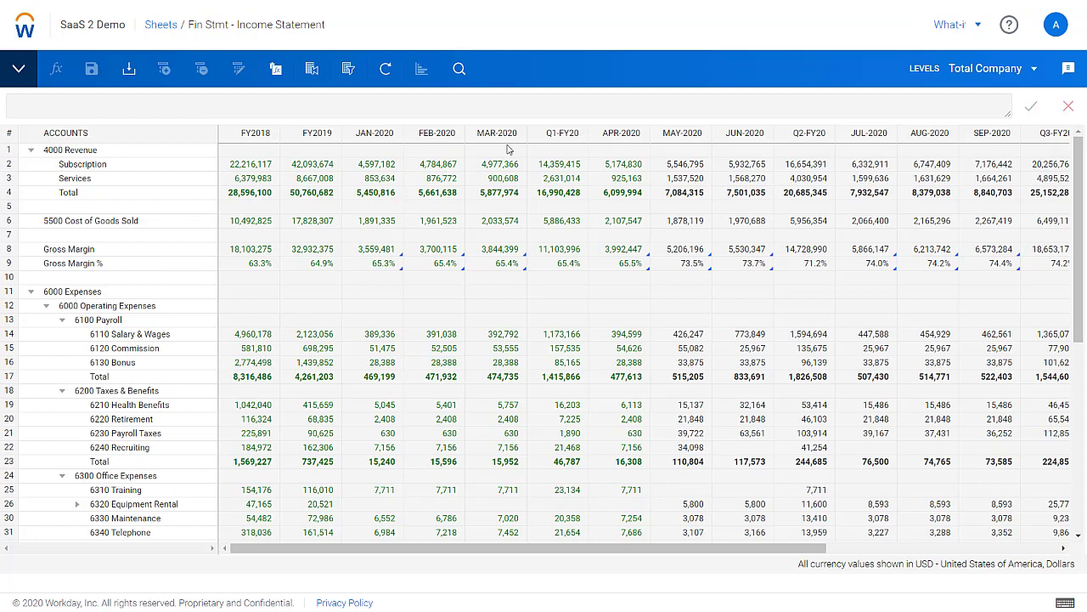
mouse_move(618, 245)
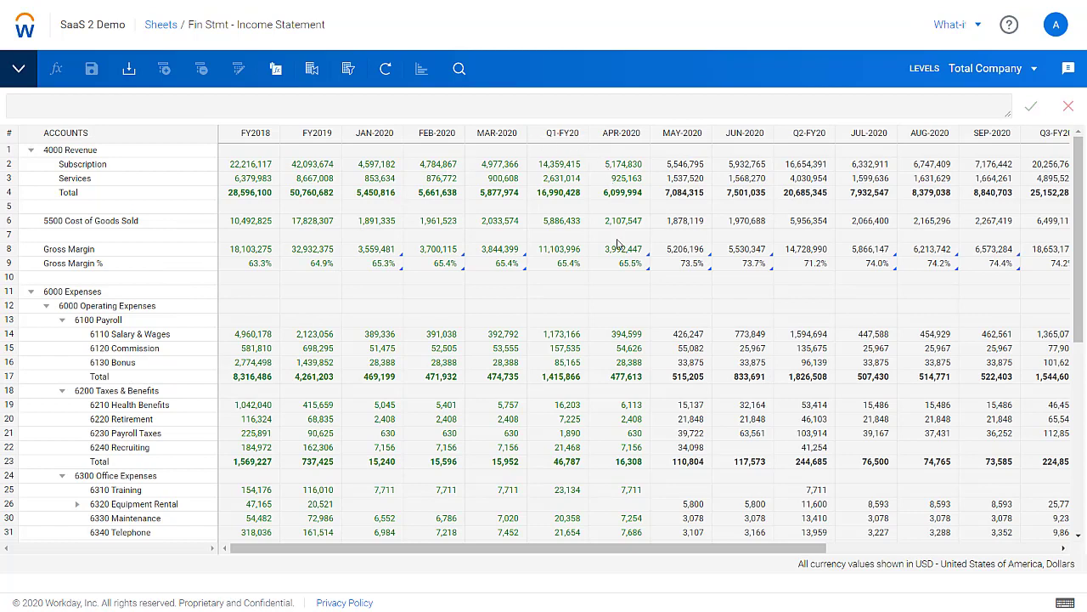
mouse_move(618, 167)
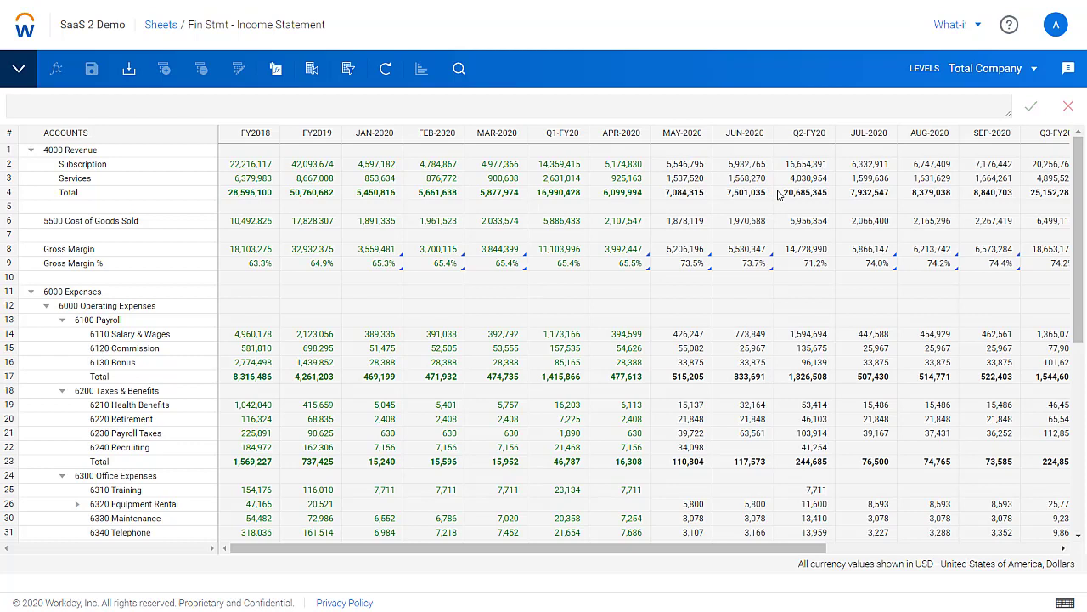
mouse_move(832, 160)
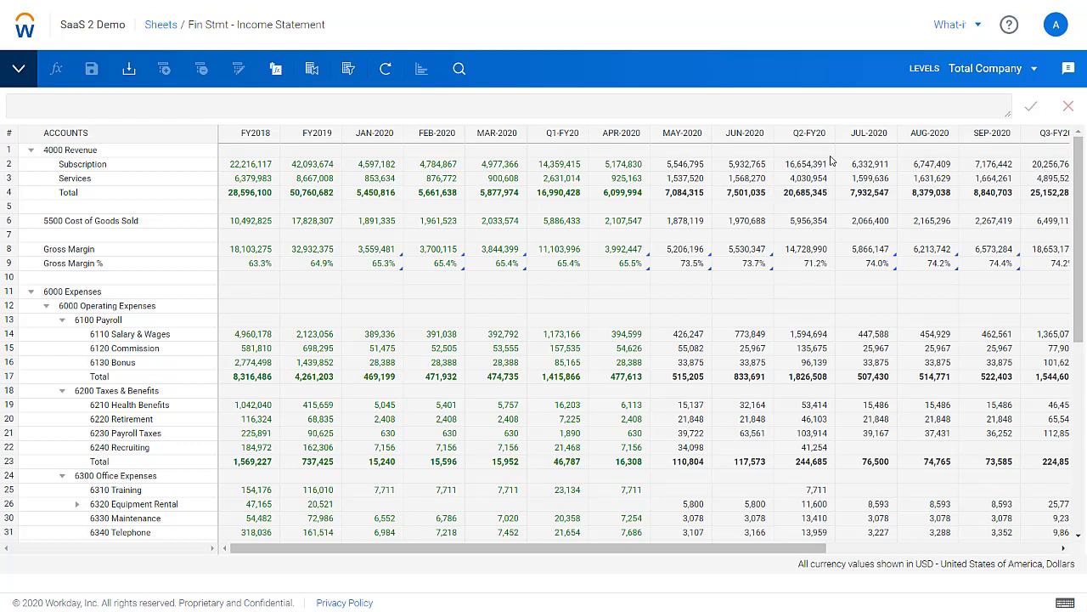
Switch the income statement level from Total Company to Sales > North America > NA - North.
click(950, 24)
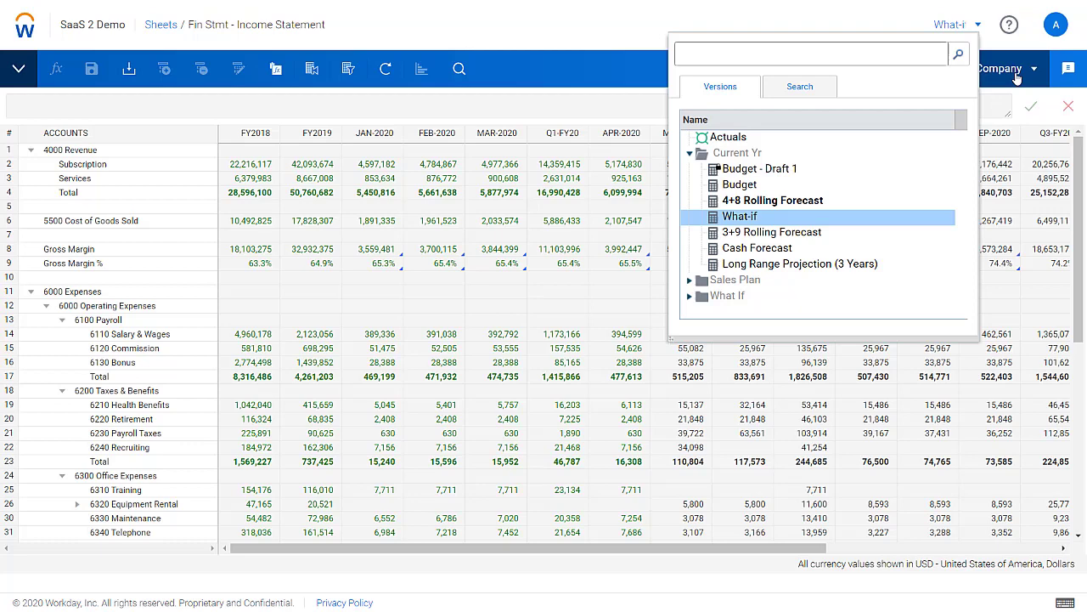
mouse_move(1028, 75)
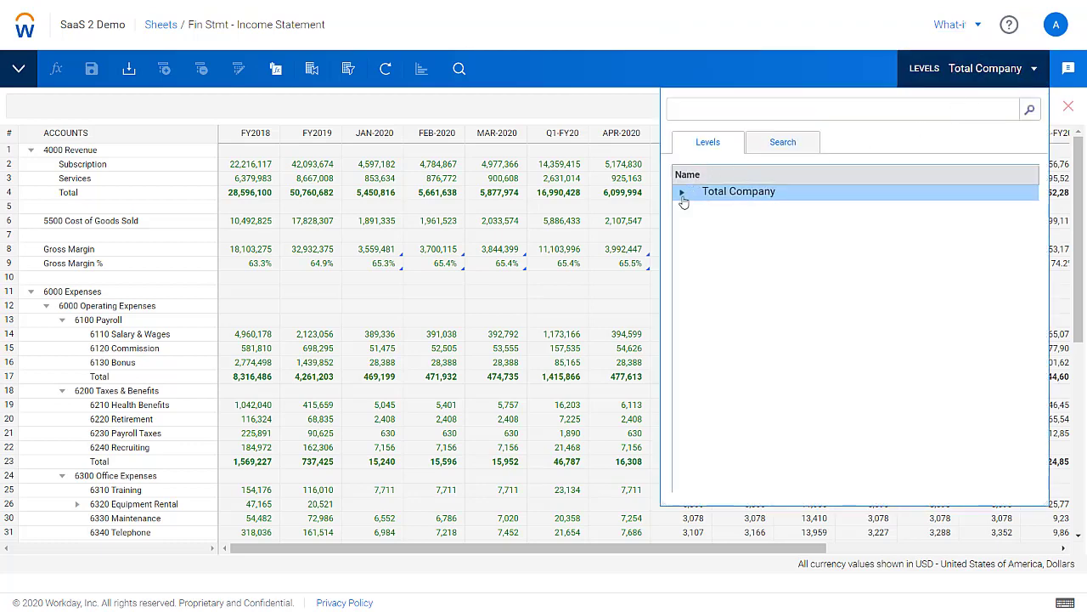
click(683, 192)
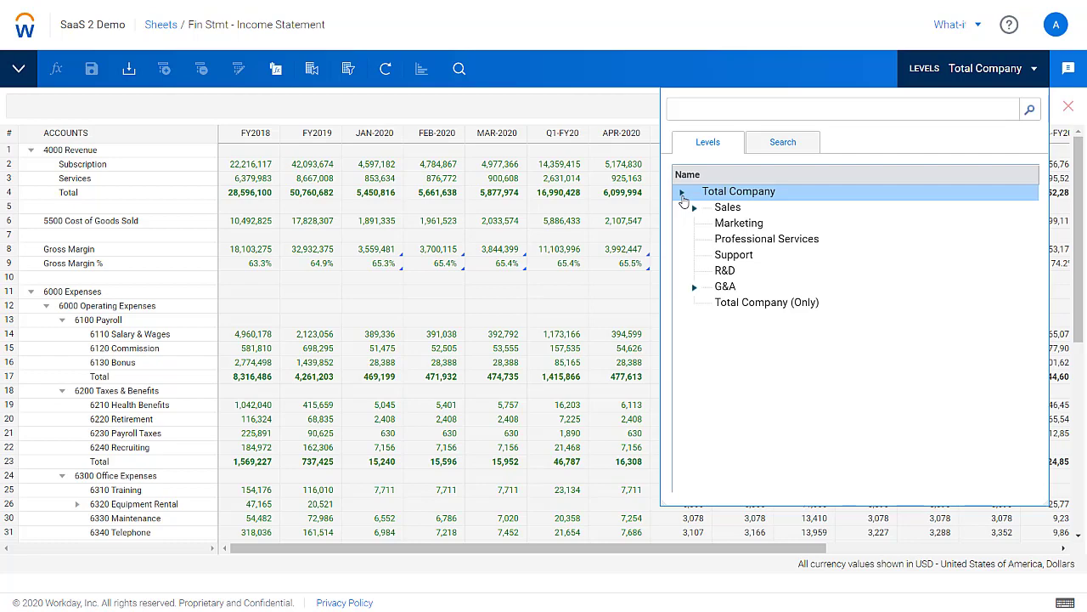
click(695, 207)
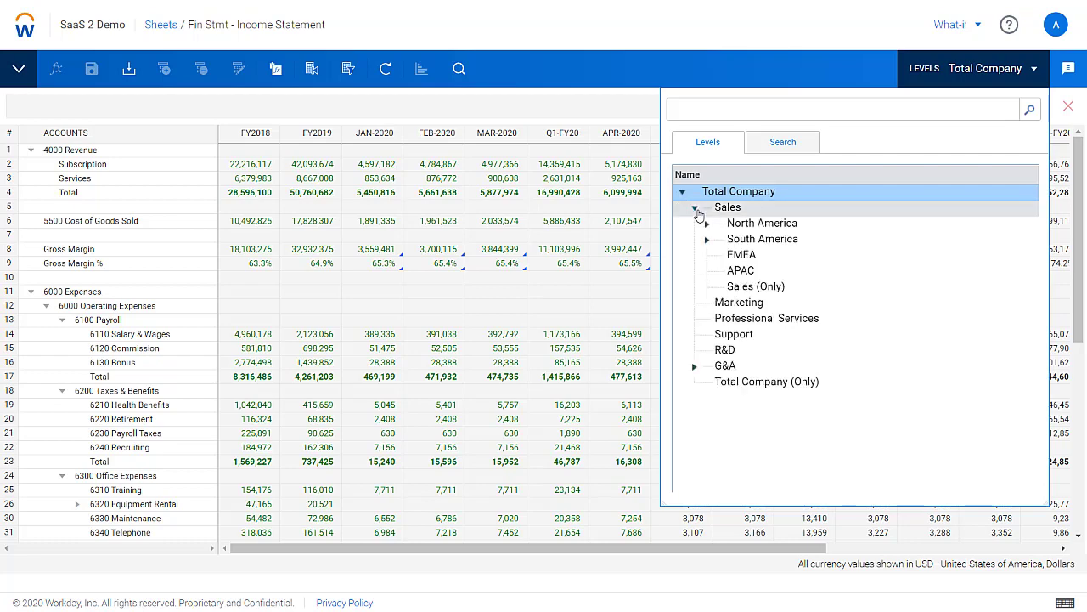
click(707, 223)
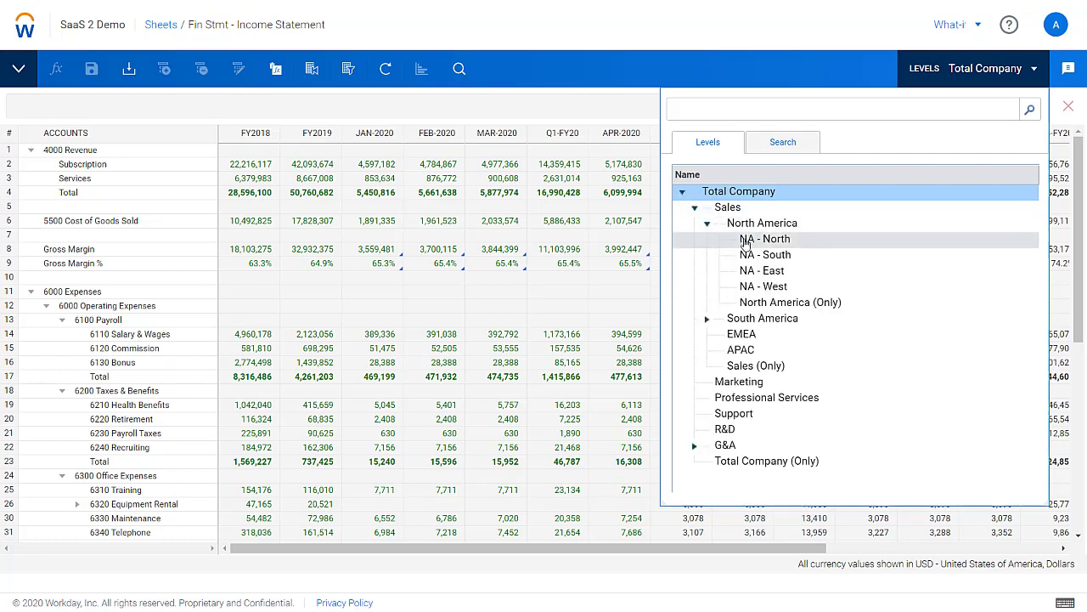
click(765, 238)
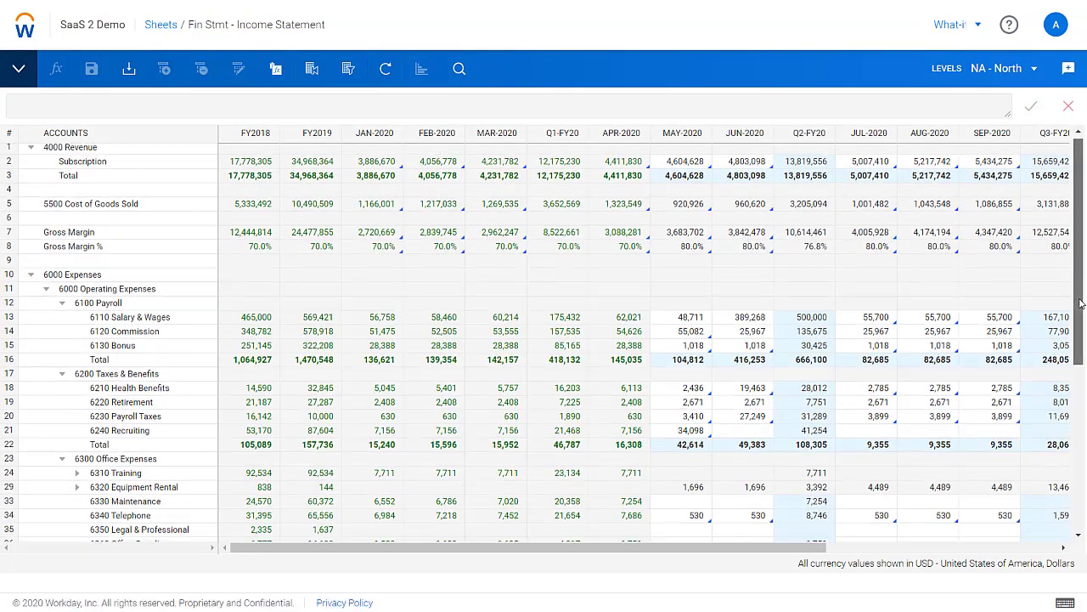
Enter 670 for 6330 Maintenance in May-2020 and copy it forward to later months.
scroll(down, 3)
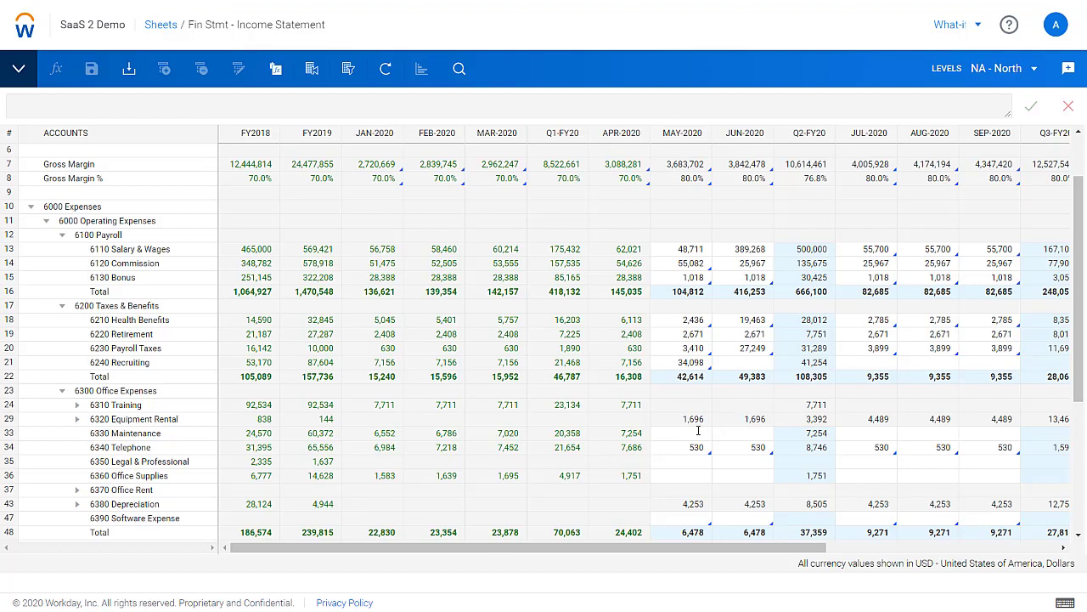
text(670)
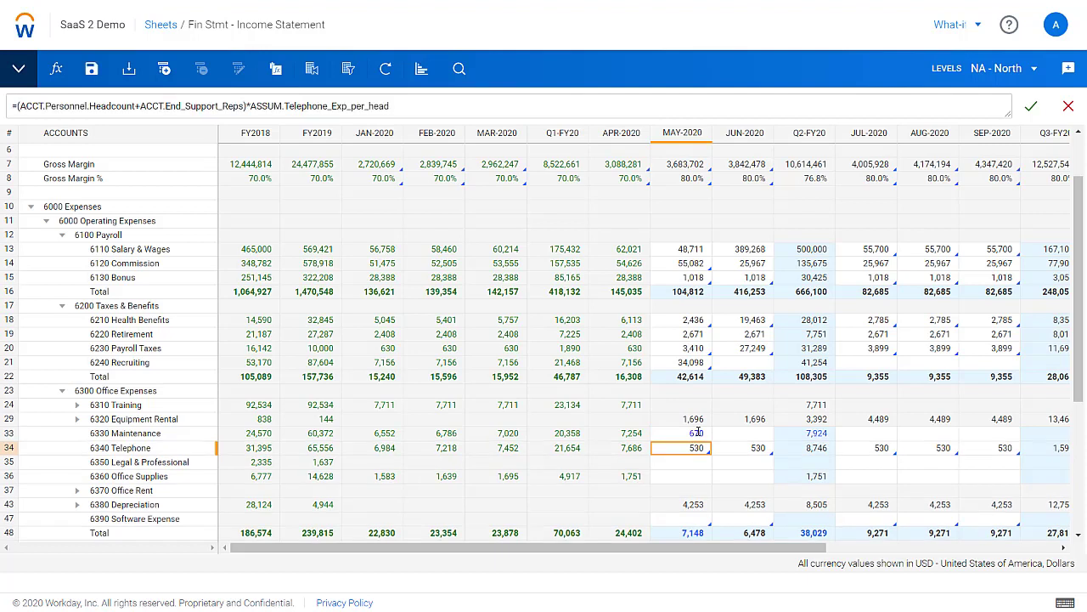
right_click(680, 433)
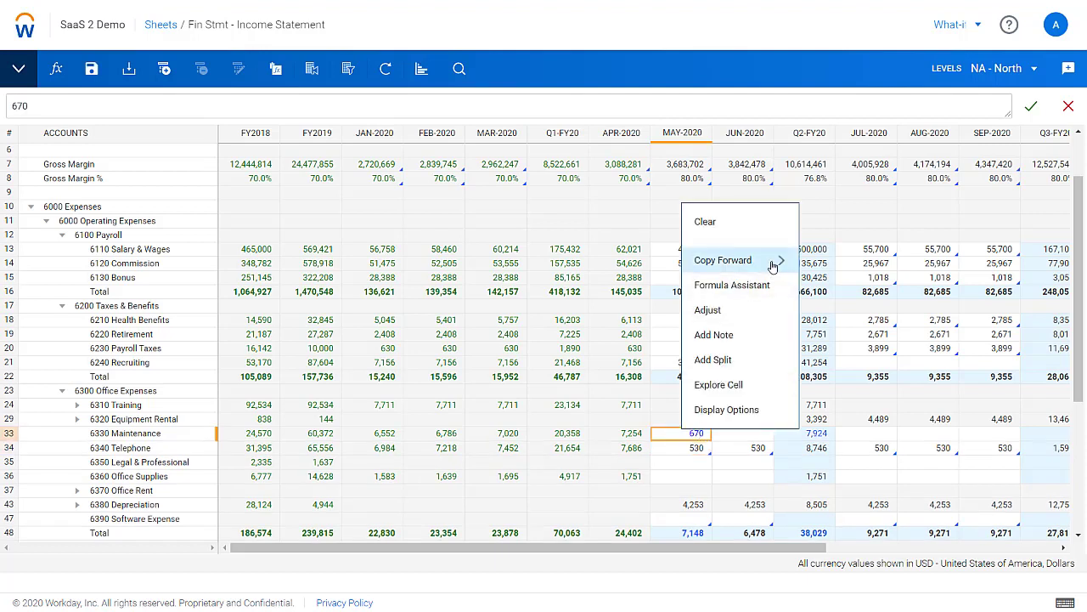
click(722, 260)
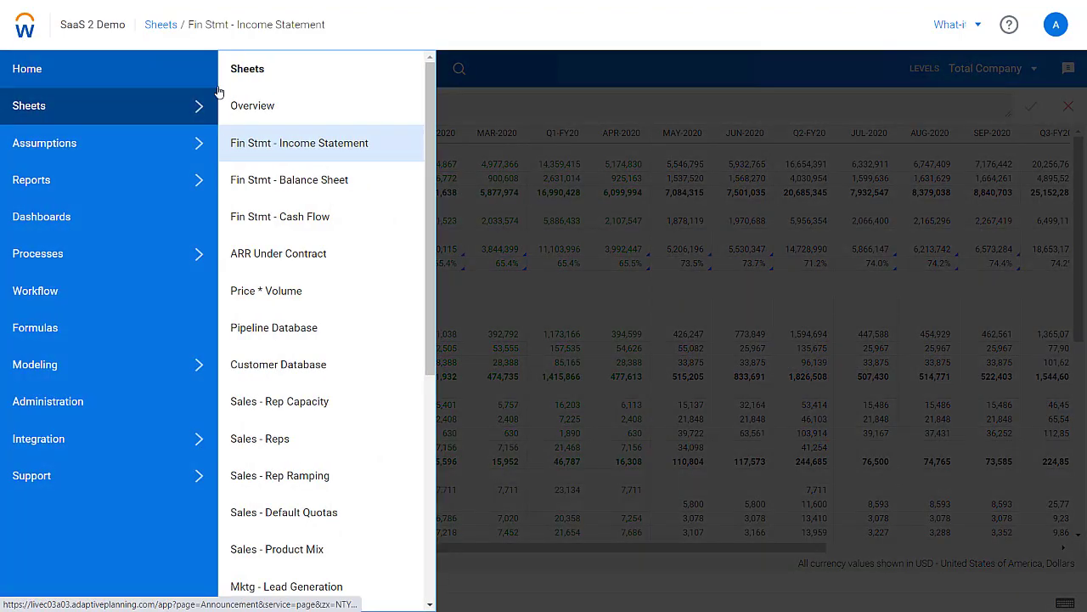
Switch to the New Subscriber Funnel sheet, keeping Plan as the plan dimension value.
scroll(down, 3)
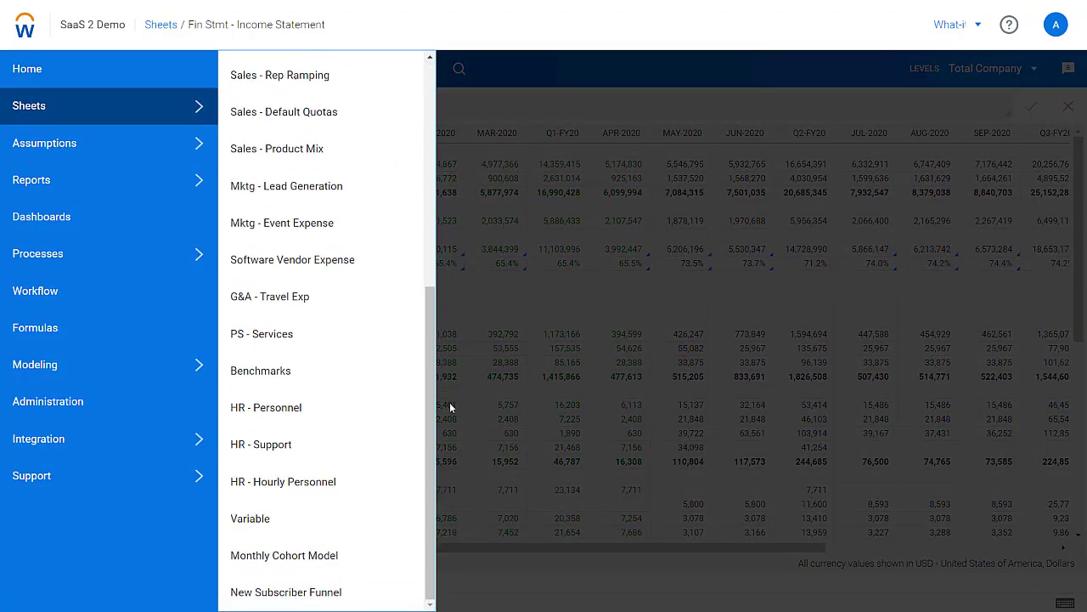
mouse_move(284, 553)
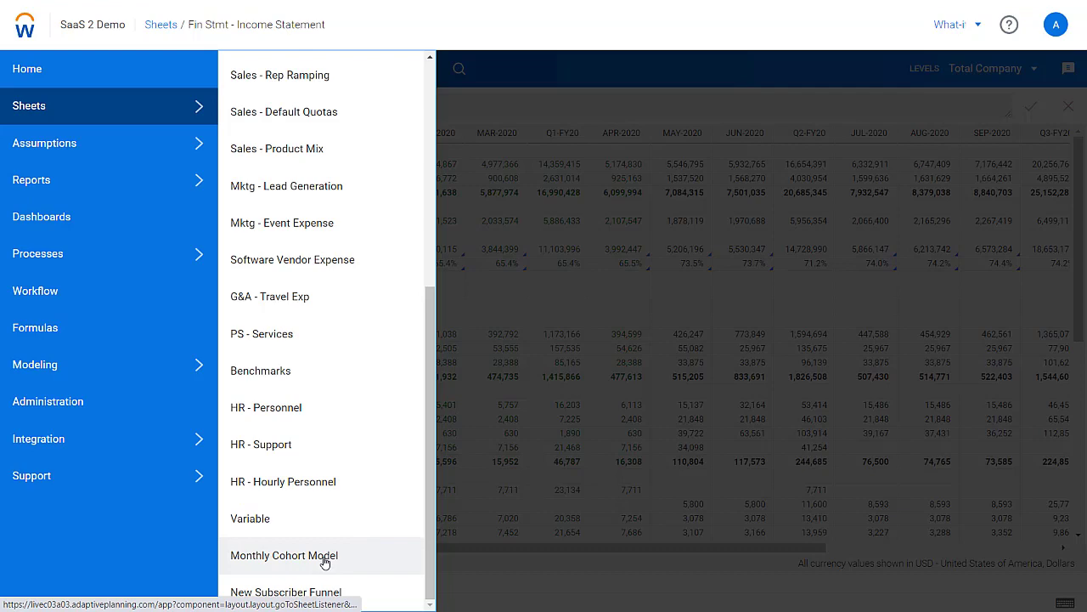
click(286, 591)
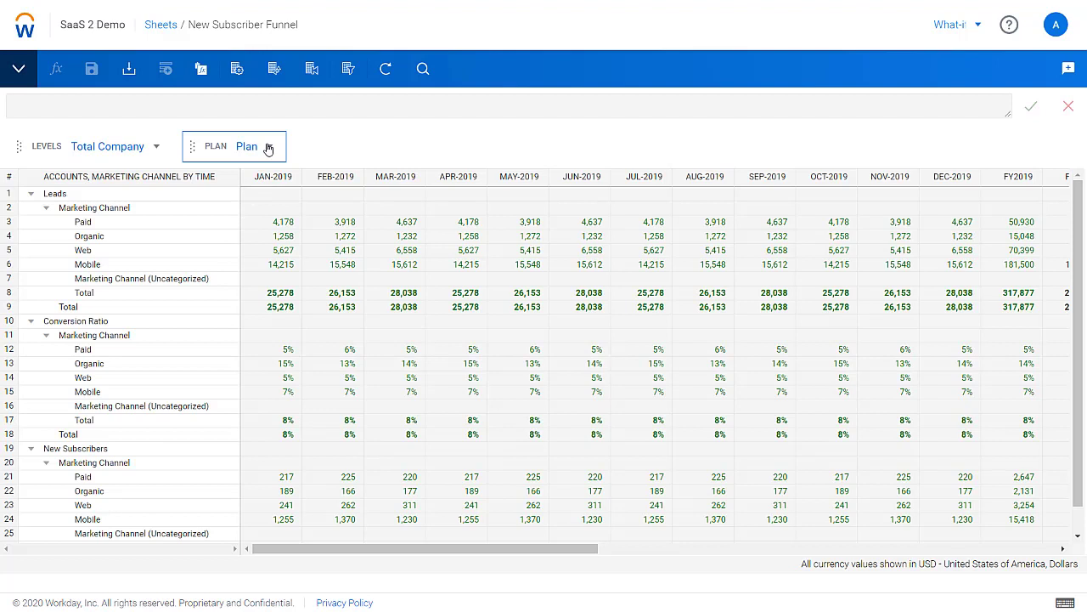
click(246, 146)
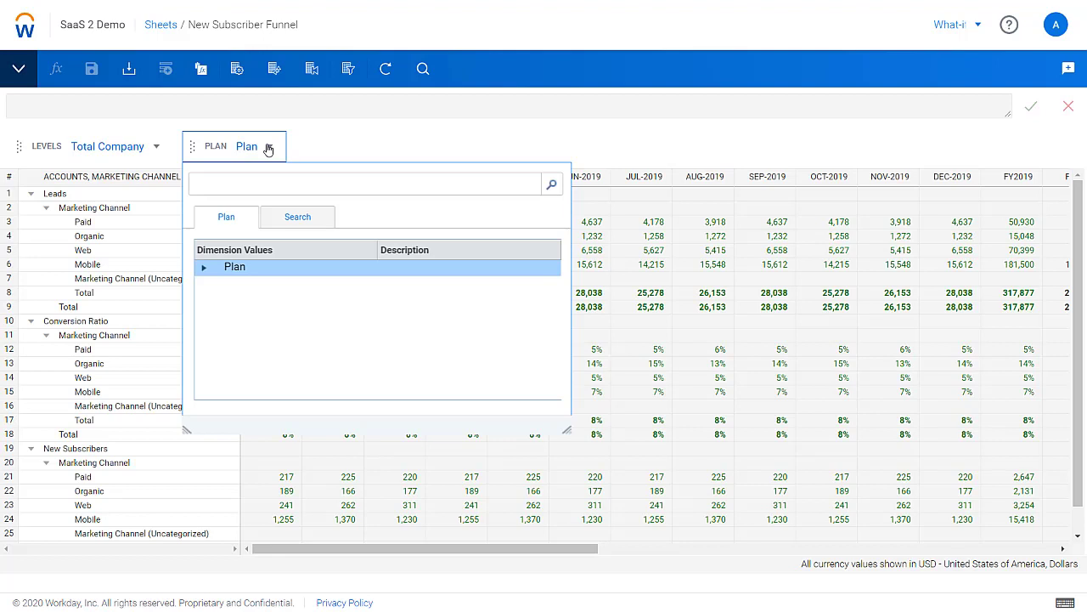
click(204, 267)
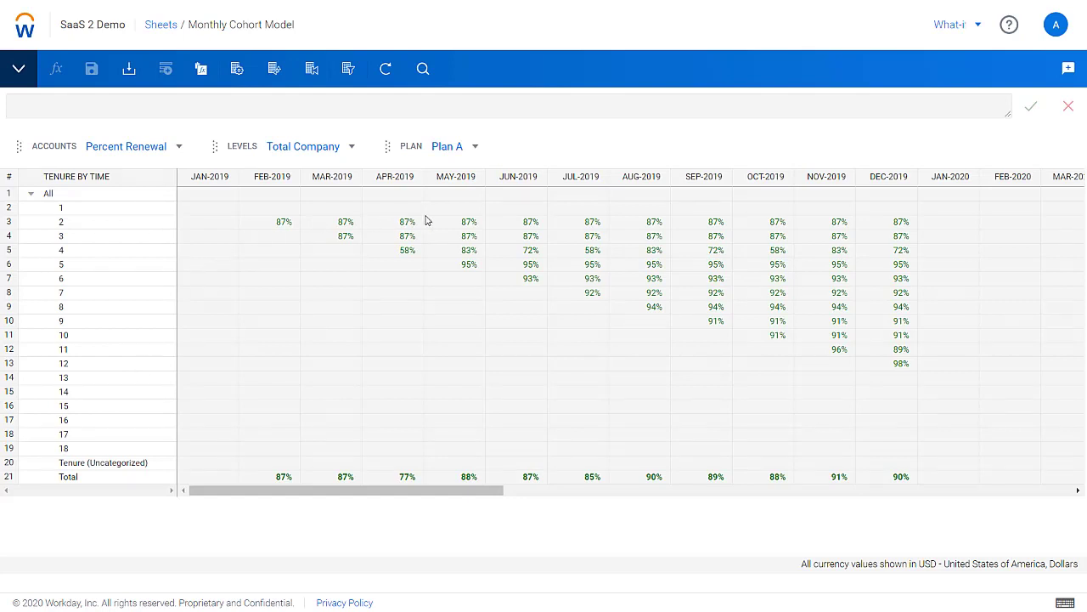
mouse_move(428, 231)
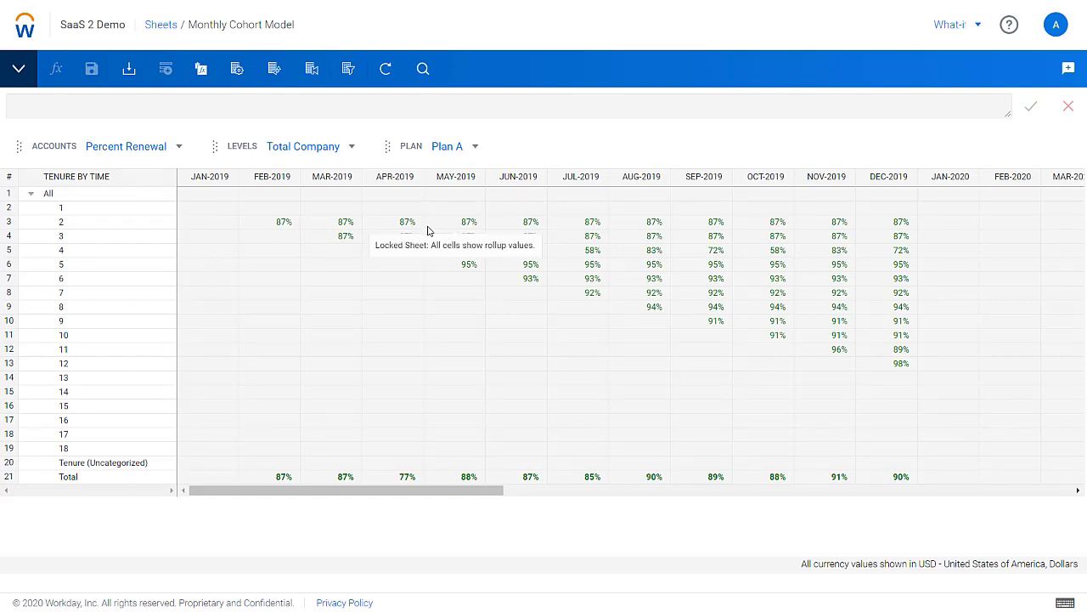
mouse_move(428, 251)
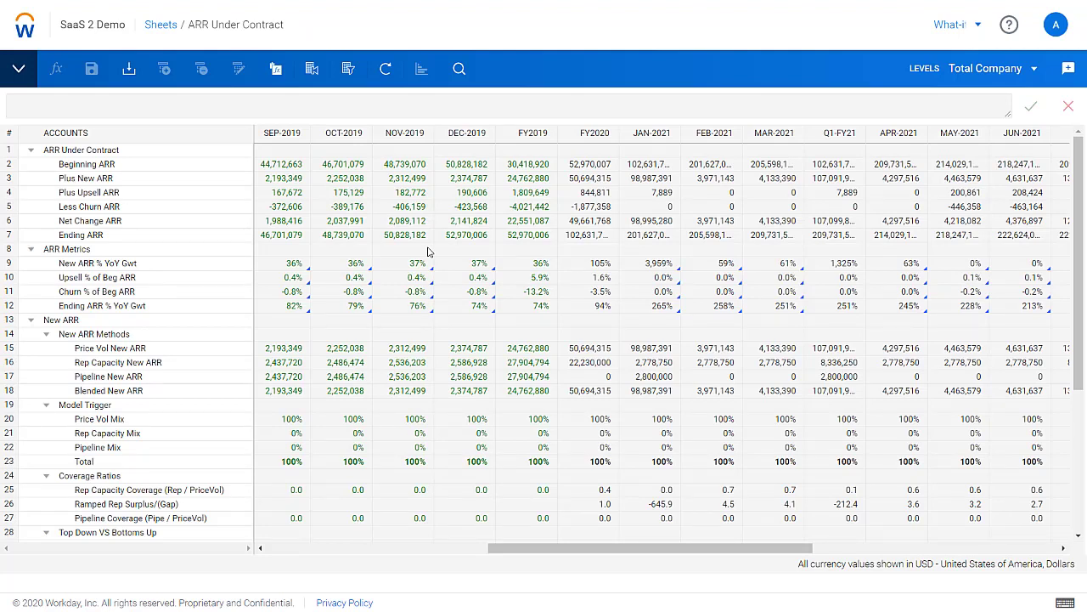
mouse_move(246, 185)
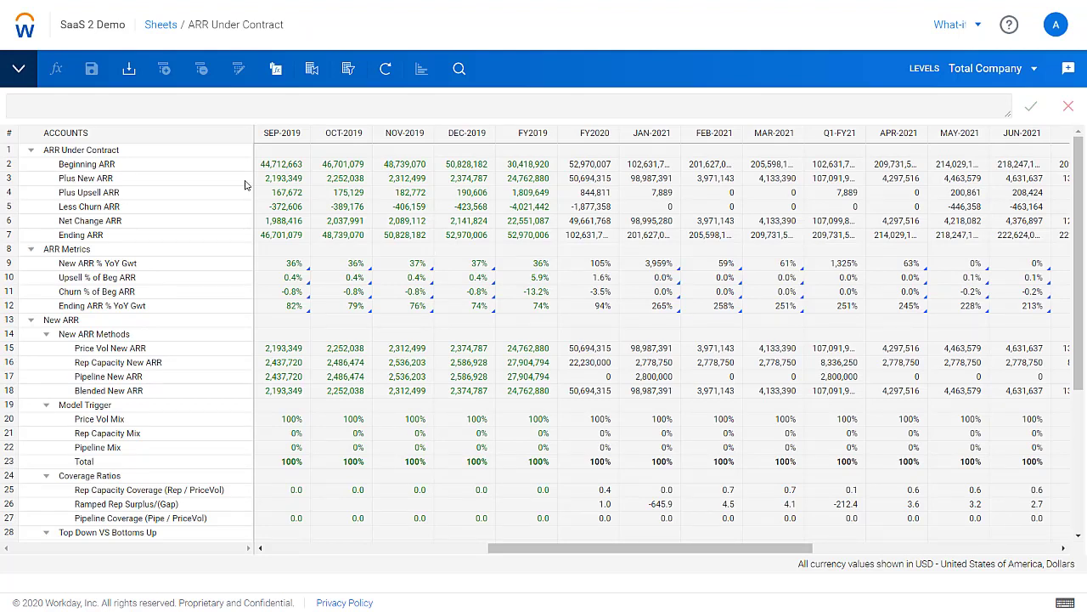
mouse_move(214, 173)
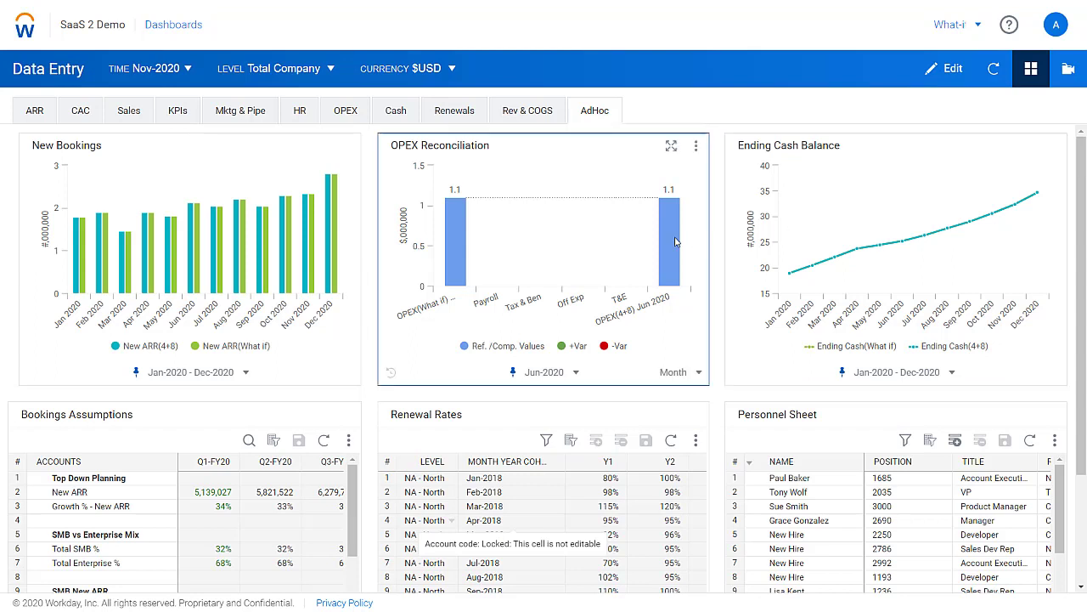
mouse_move(381, 254)
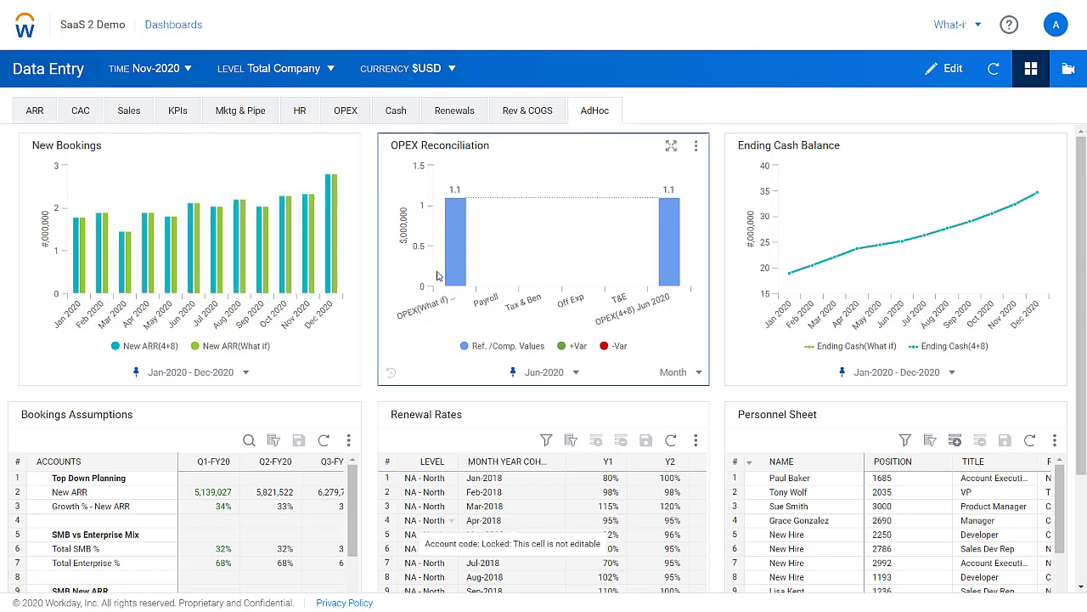
mouse_move(724, 258)
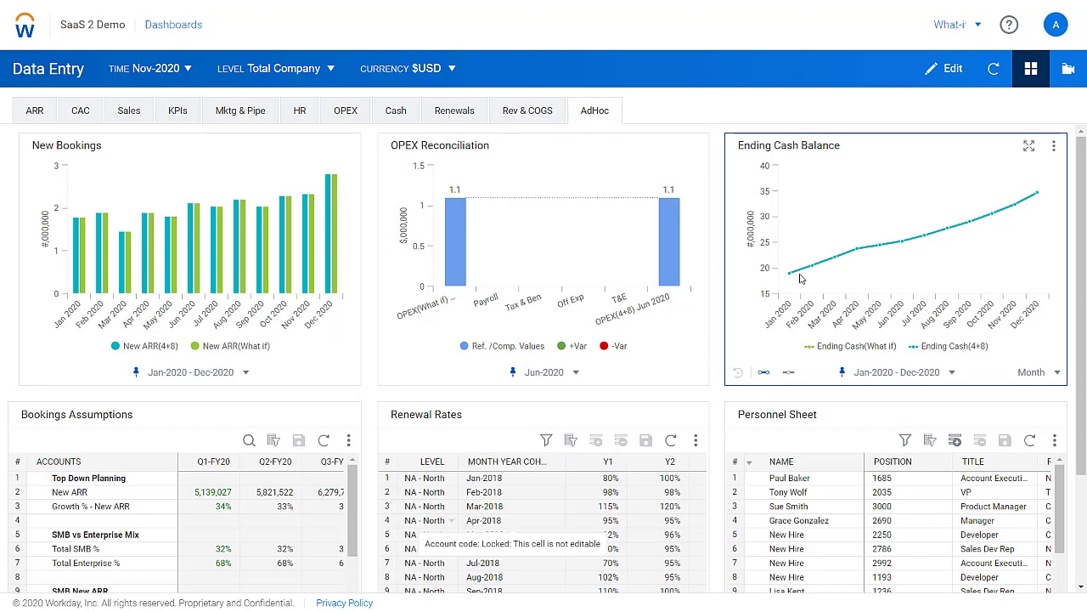
mouse_move(842, 336)
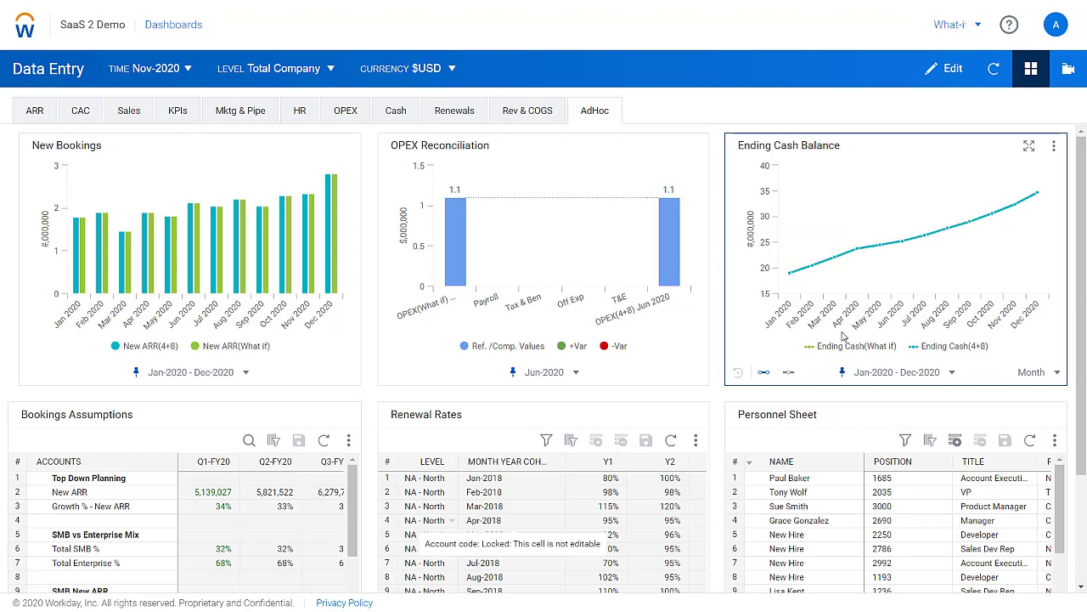
scroll(down, 3)
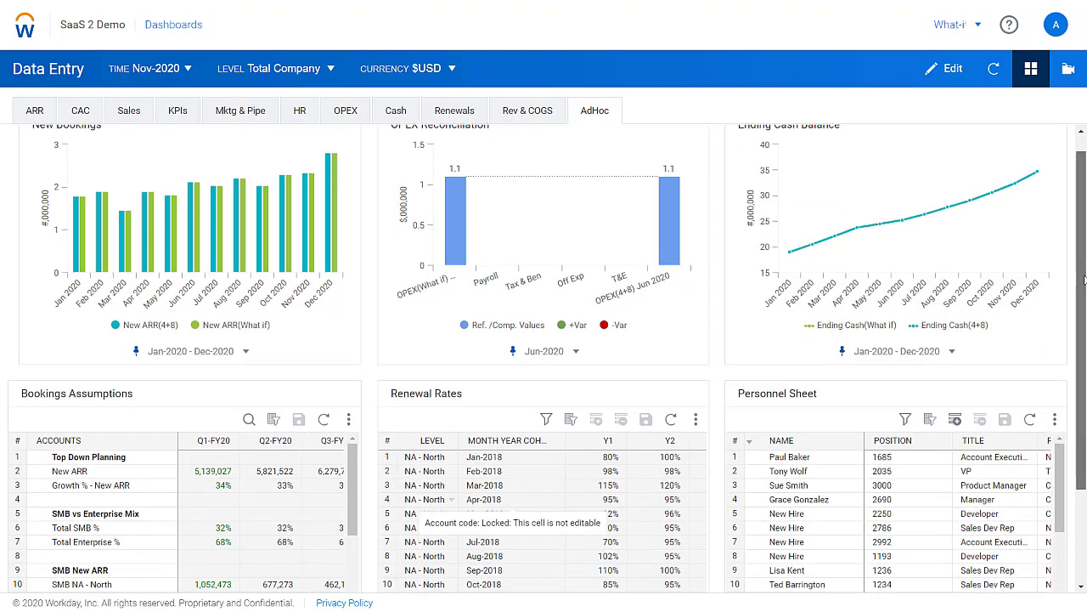
scroll(down, 3)
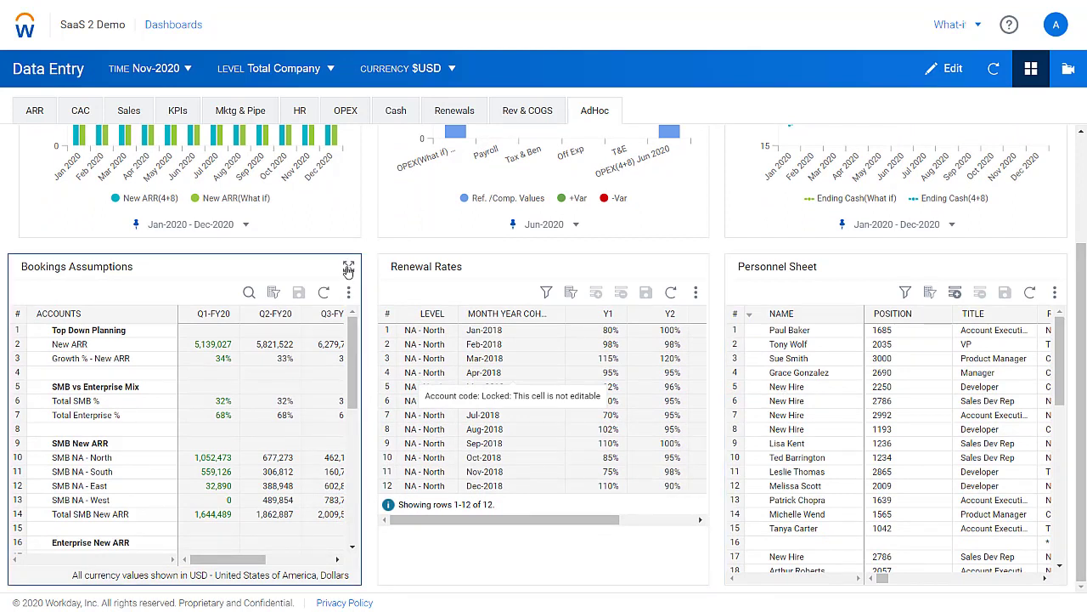
Maximize Bookings Assumptions and spread 20% FY2020 growth proportionally across quarters.
click(348, 268)
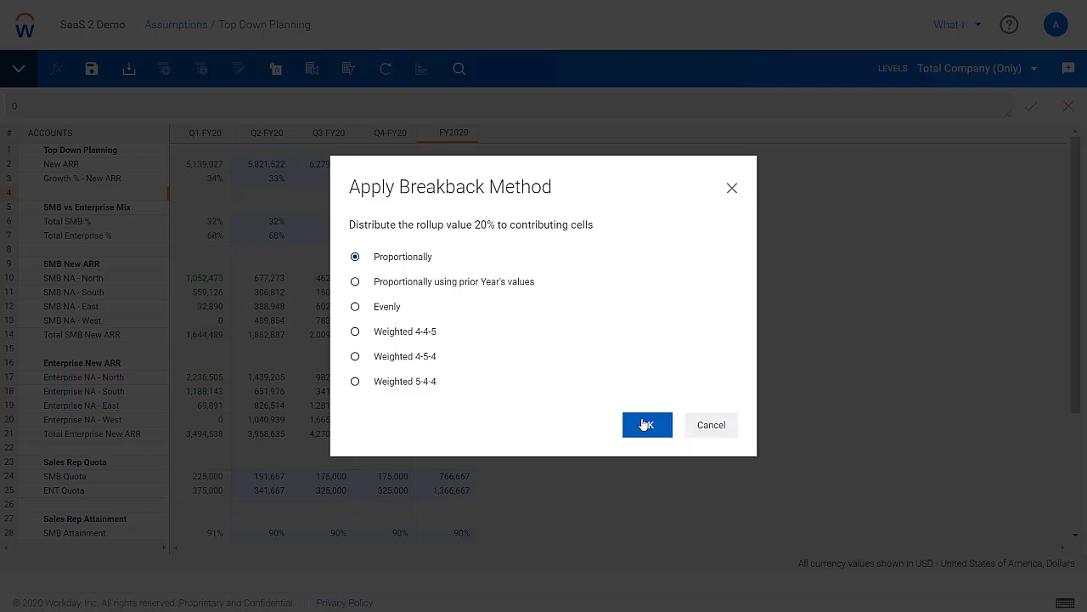
click(647, 425)
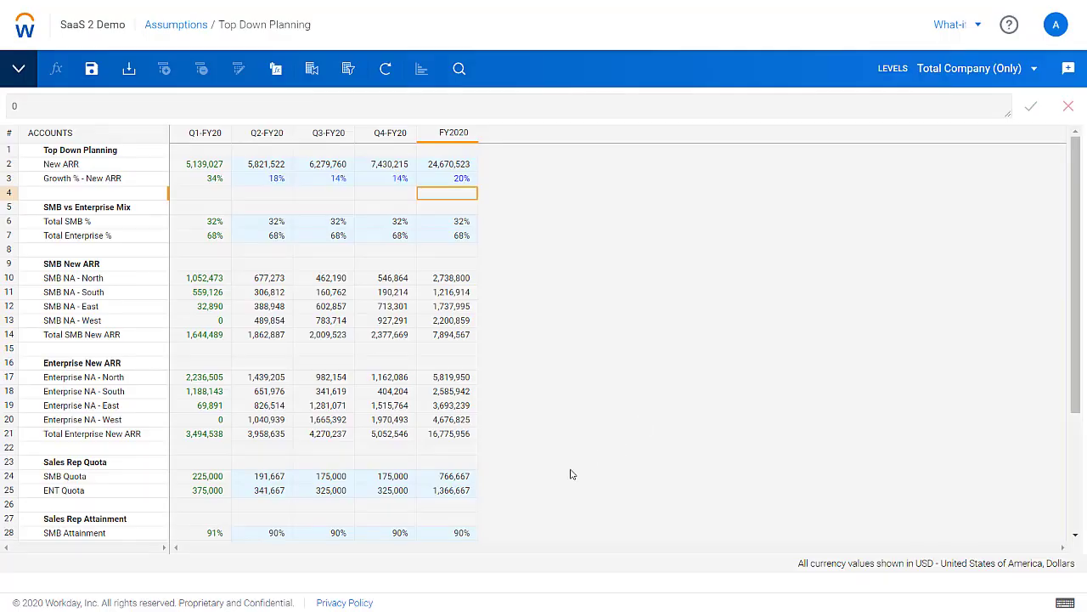
Set FY2020 ENT Attainment to 75% spread proportionally, then save the assumptions.
scroll(down, 3)
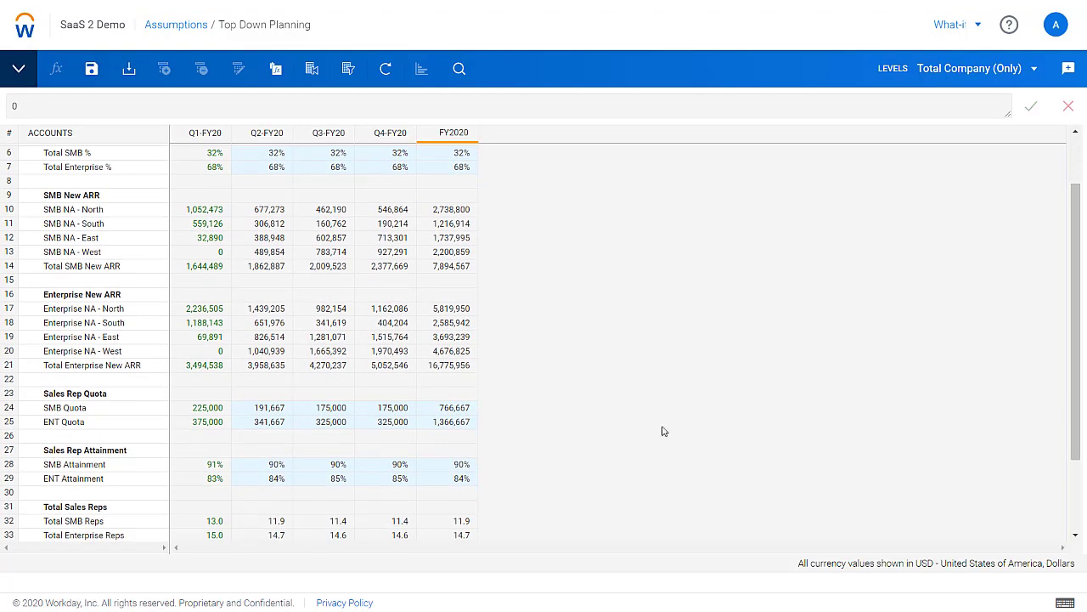
click(447, 479)
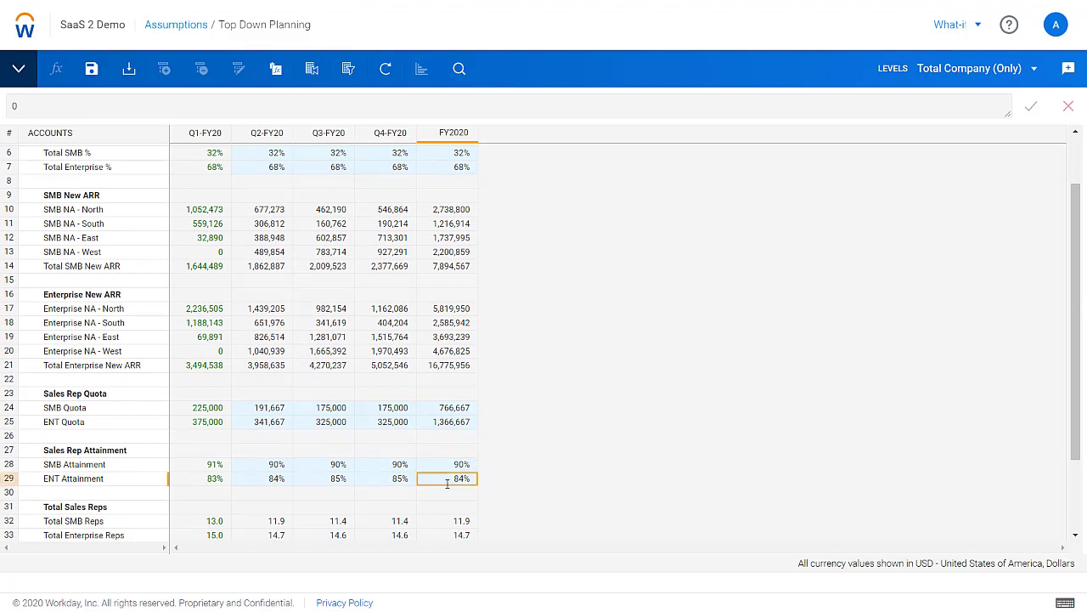
text(75)
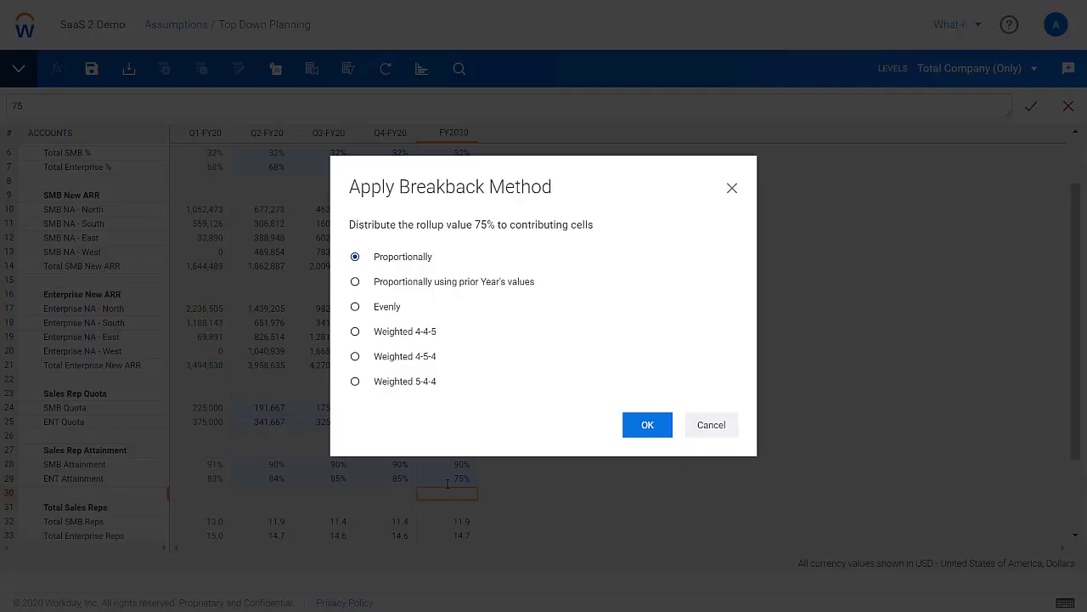
click(646, 425)
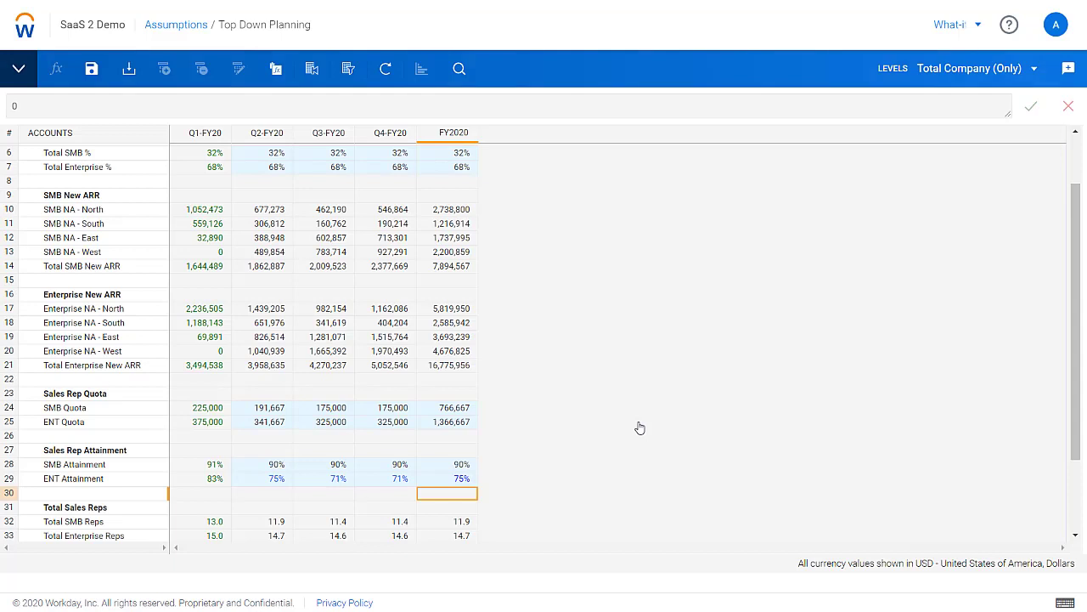
mouse_move(574, 380)
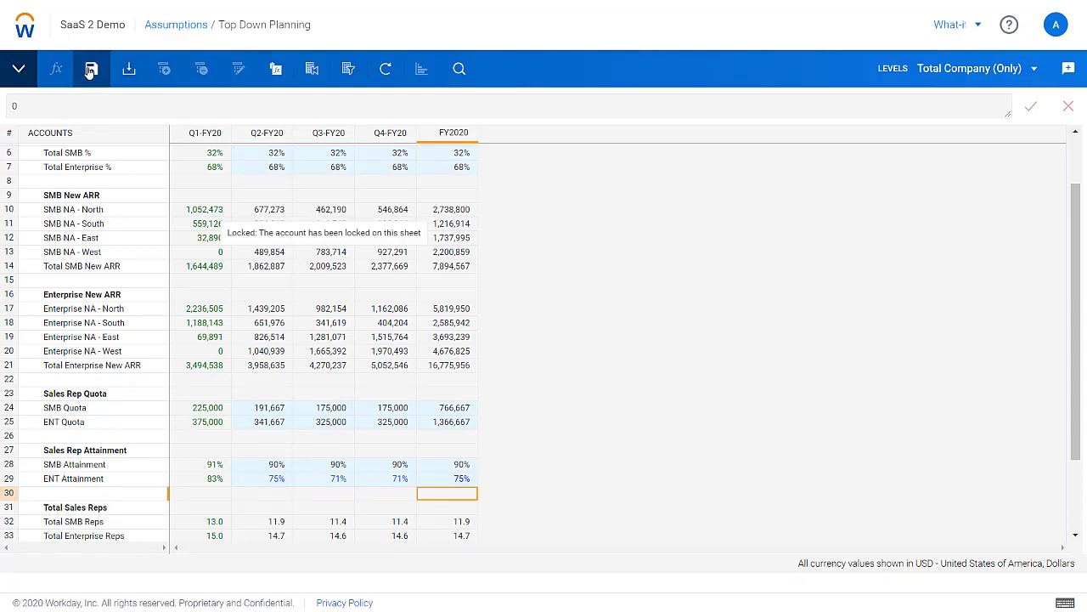
mouse_move(91, 68)
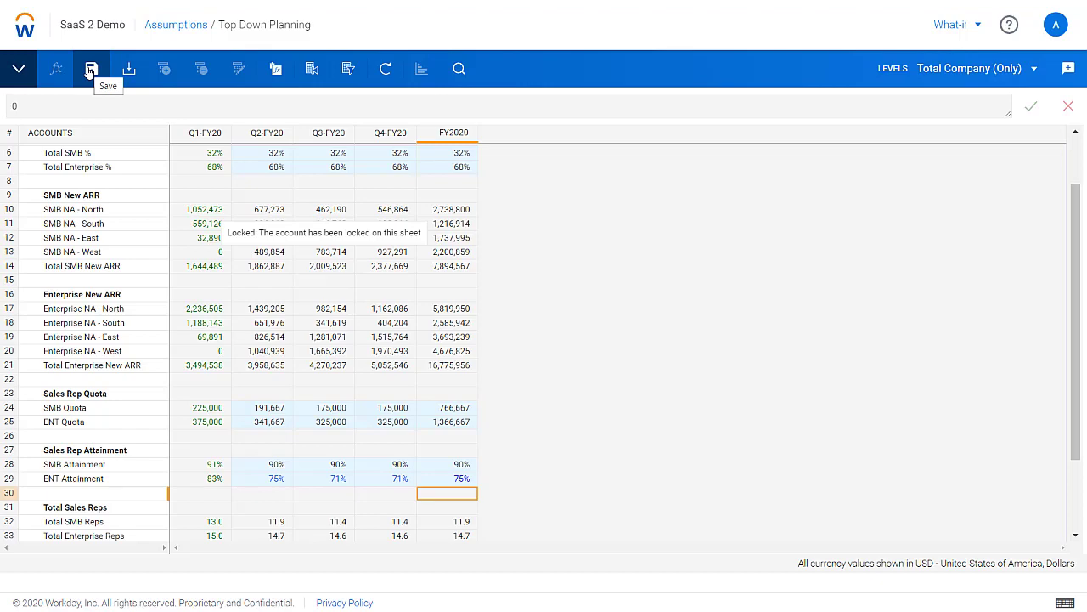
click(173, 24)
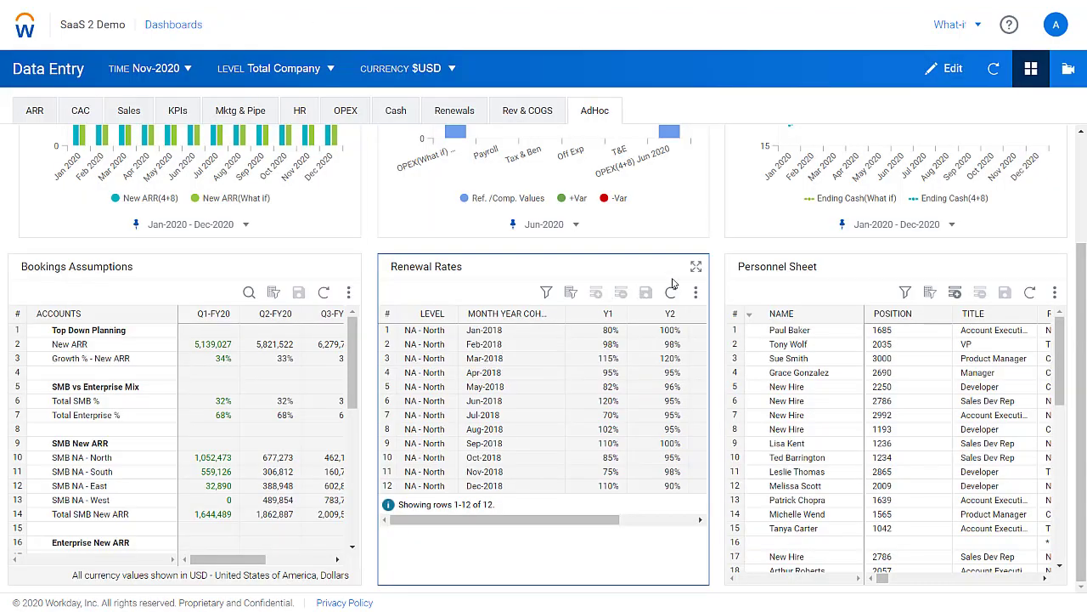
Maximize Renewal Rates and change a Y2 cohort renewal rate to 85.
click(696, 265)
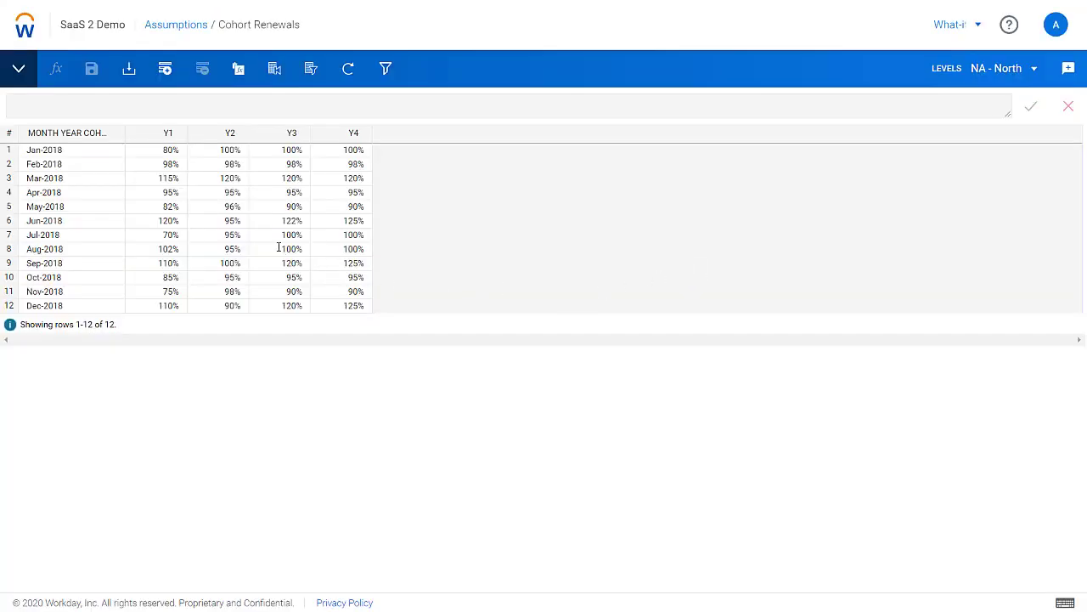
click(232, 221)
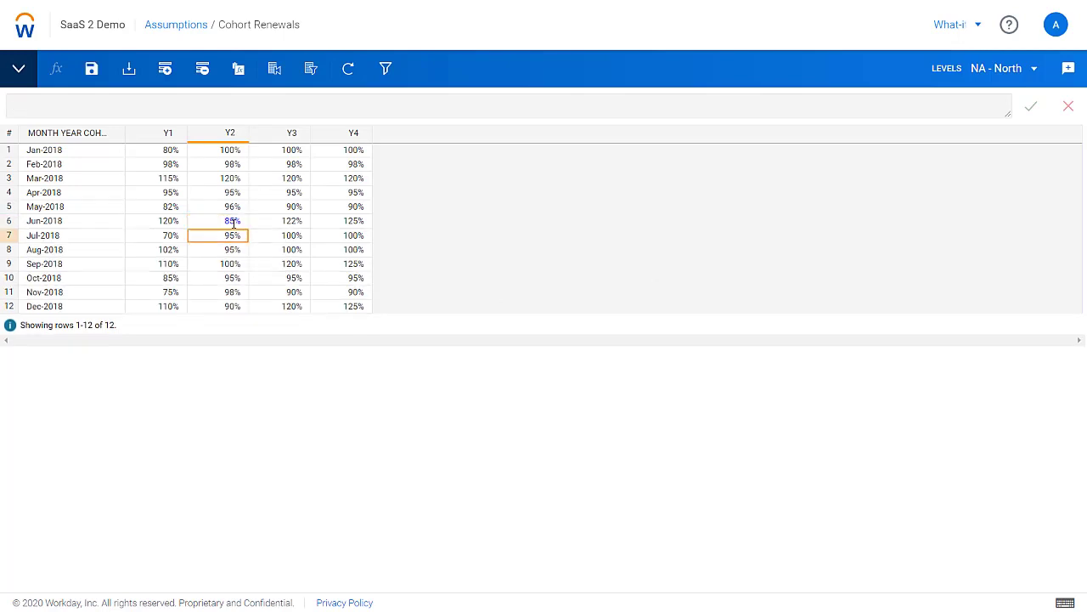
text(85)
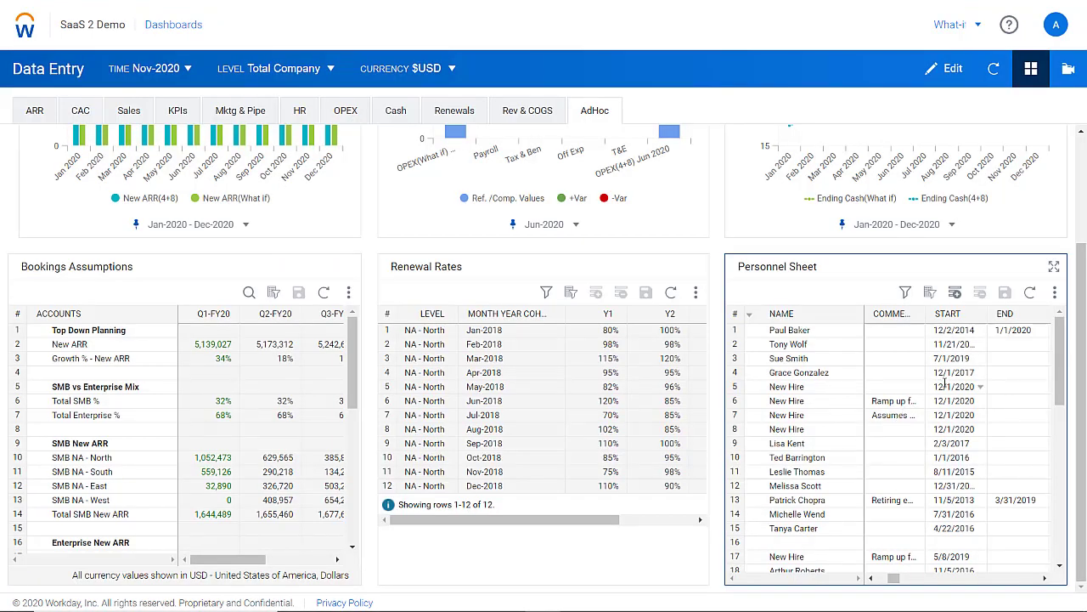
Set the New Hire START dates in the Personnel Sheet to 6/1/2020.
click(954, 387)
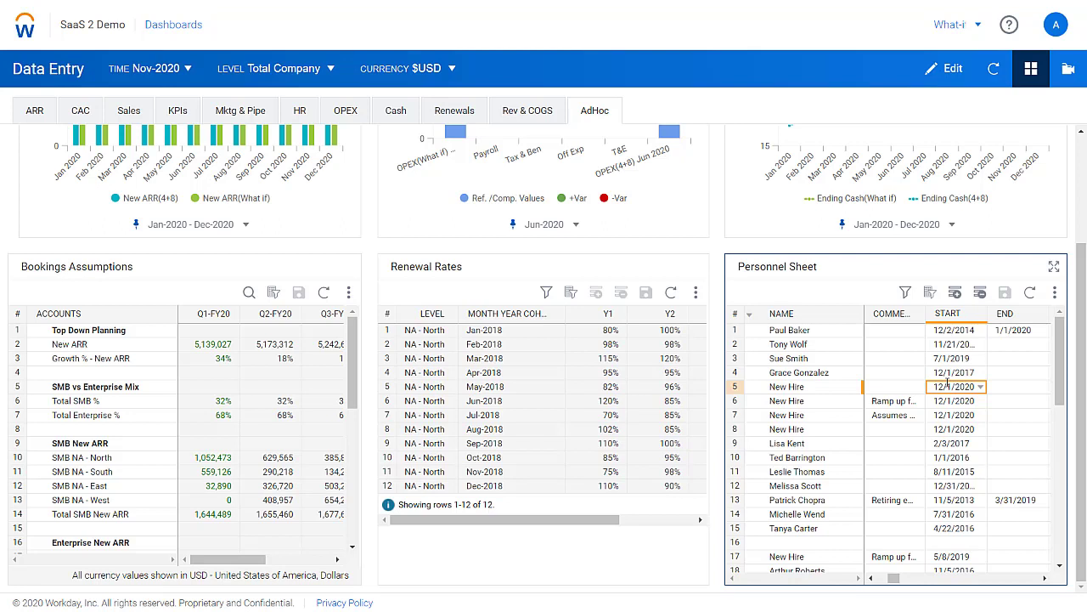
click(955, 387)
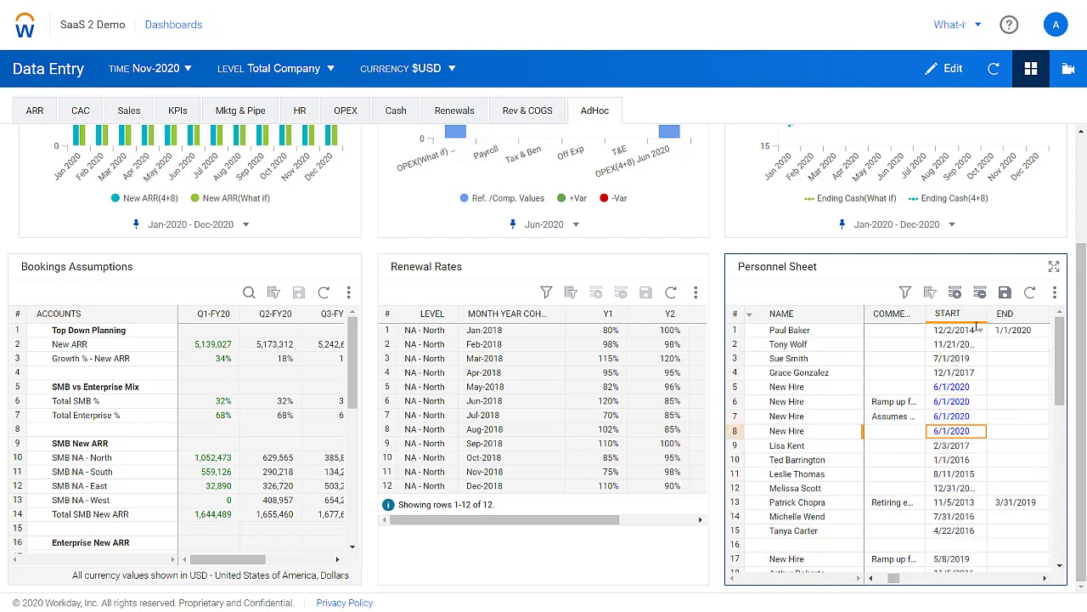
click(1006, 292)
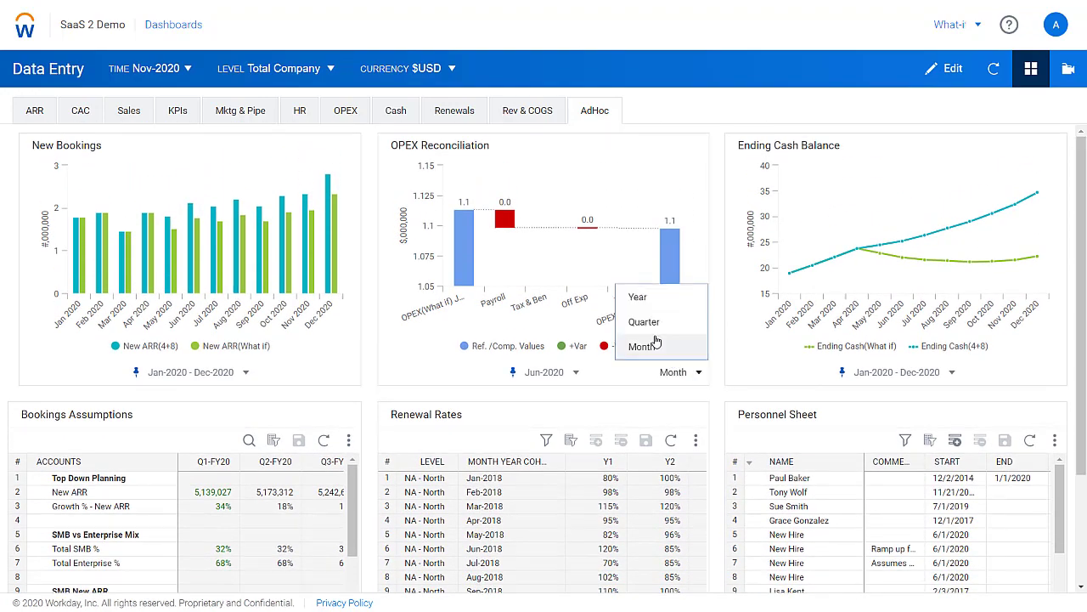
Change the OPEX Reconciliation period to Year for full FY2020 figures.
click(637, 295)
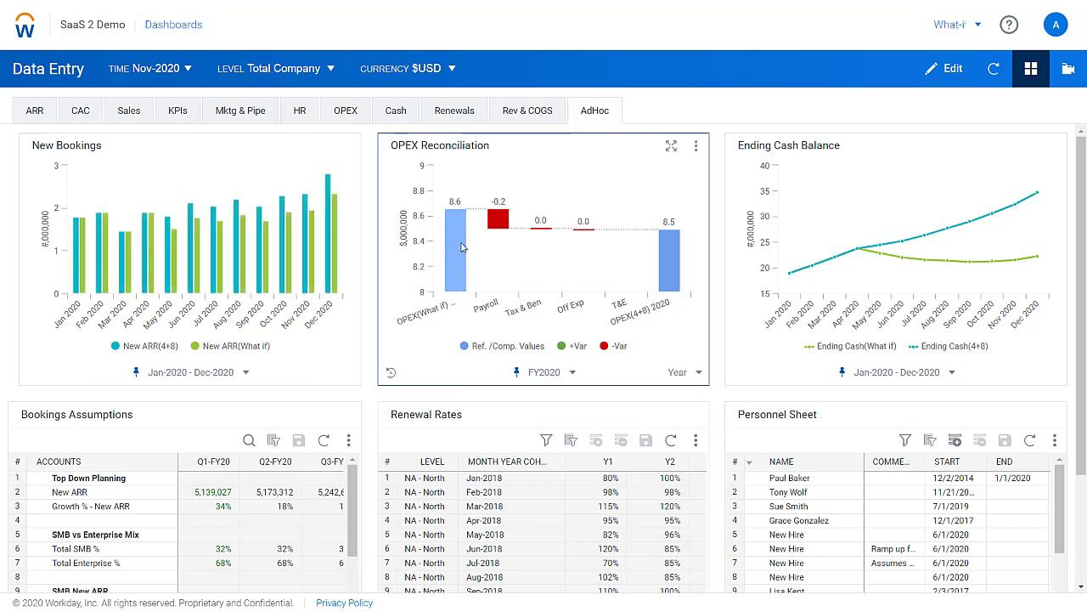
mouse_move(500, 219)
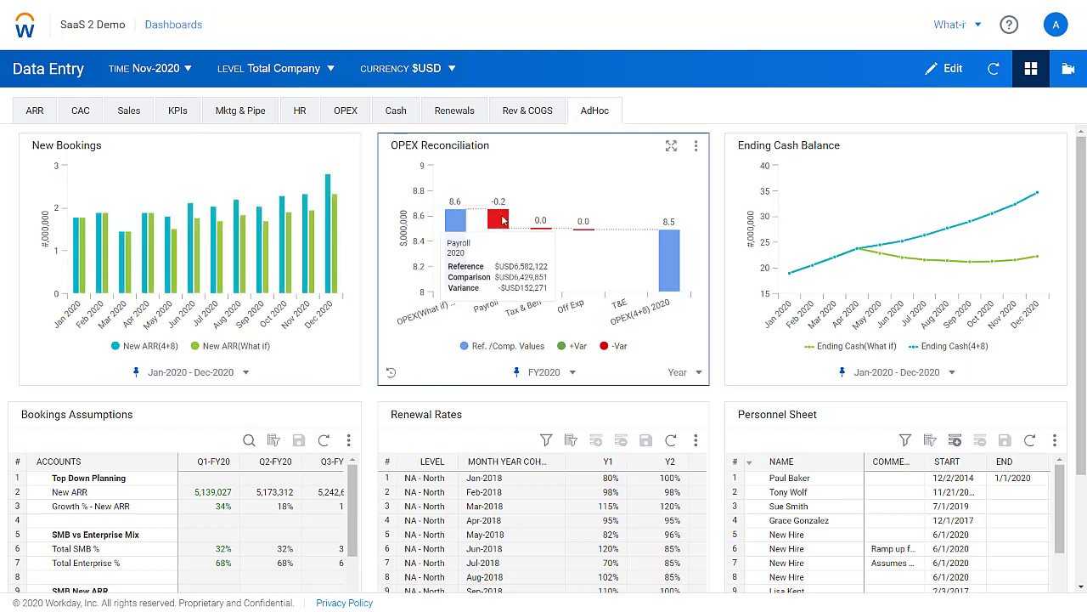
mouse_move(717, 272)
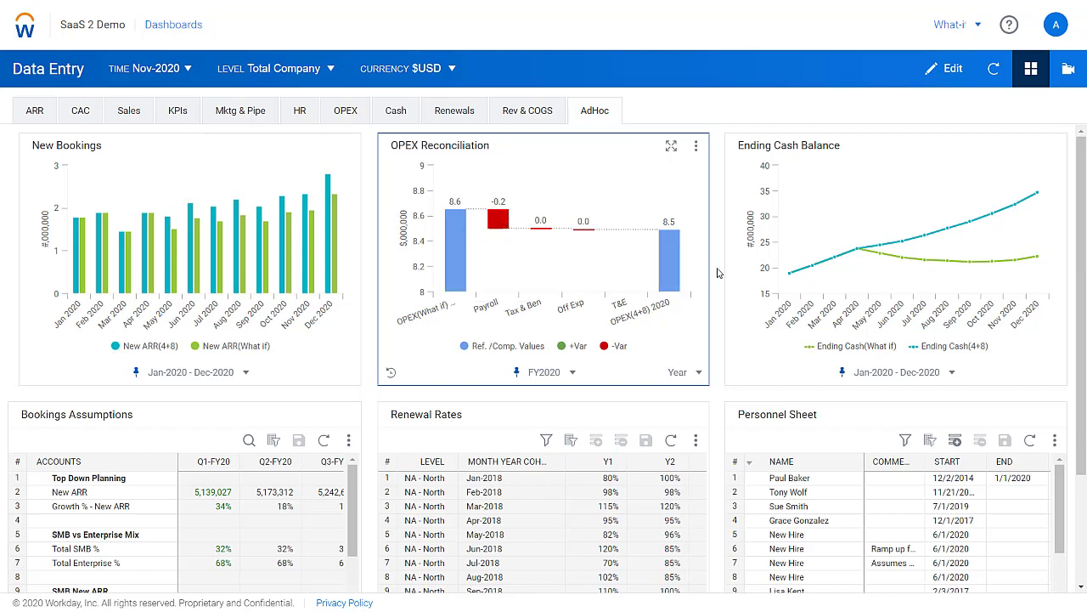
mouse_move(911, 264)
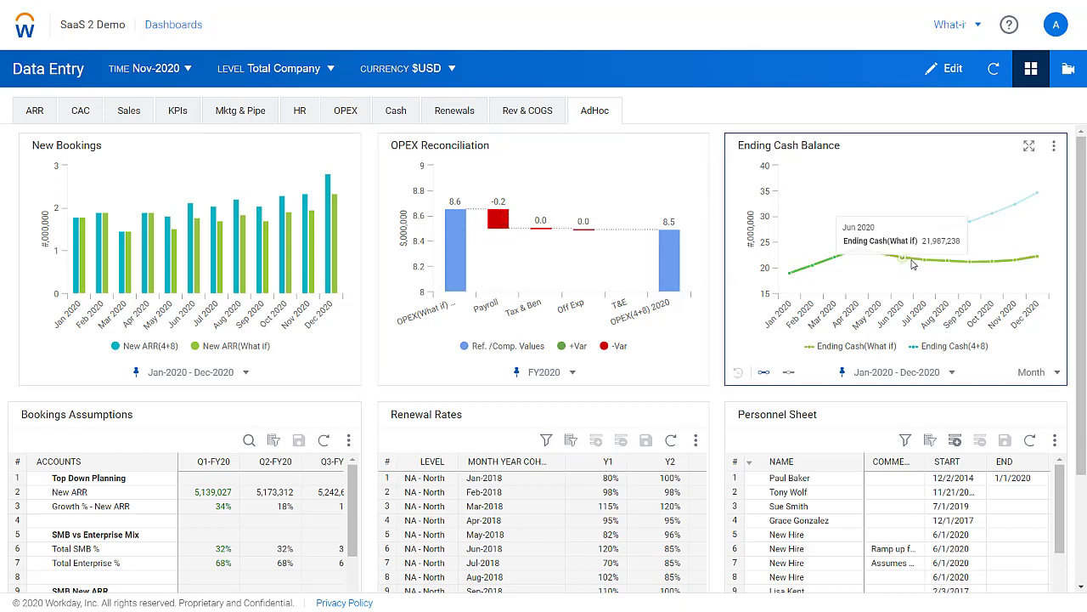
mouse_move(964, 265)
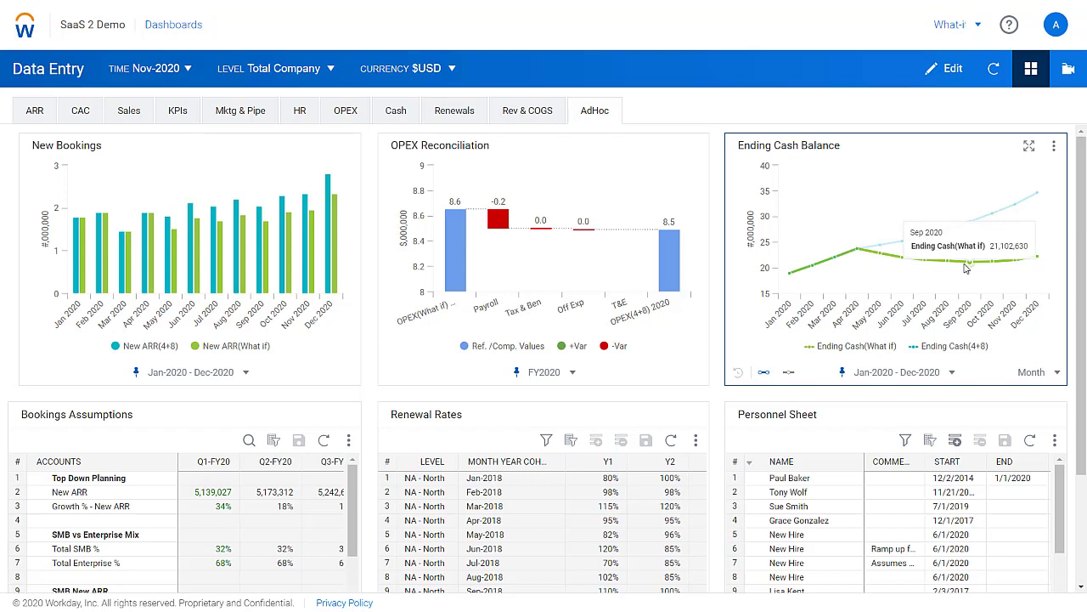